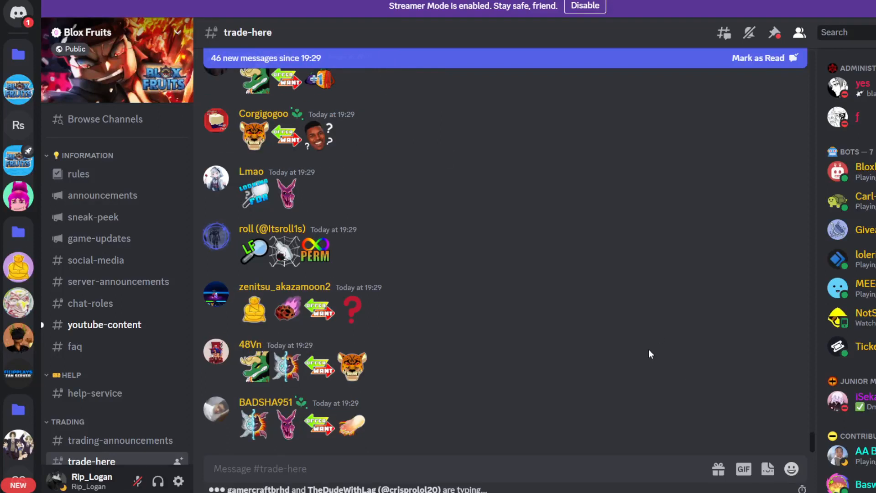
scroll("down", 3)
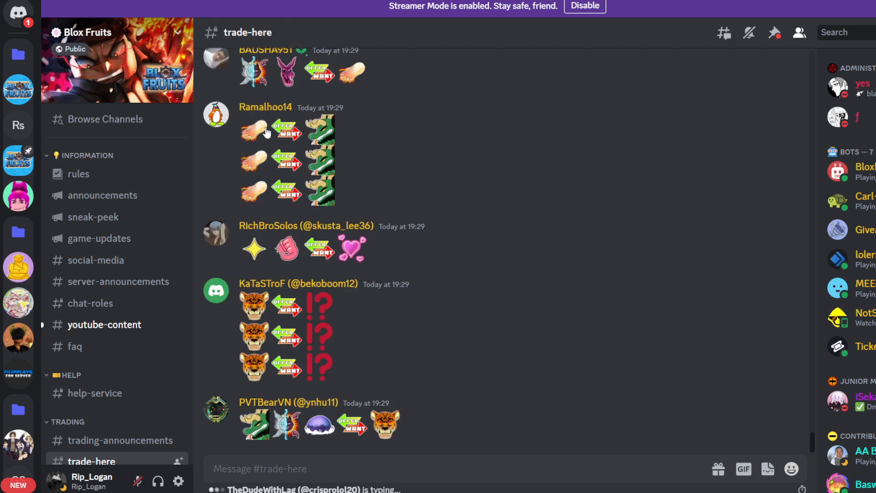
scroll("down", 3)
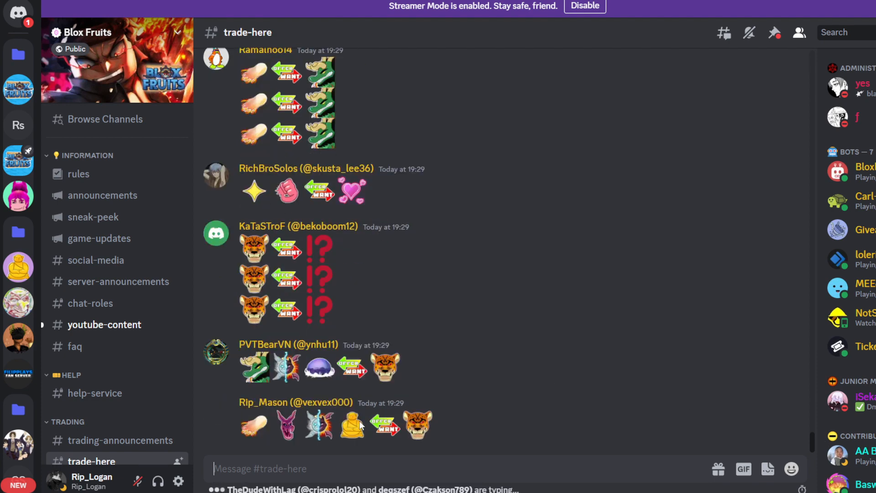
scroll("down", 3)
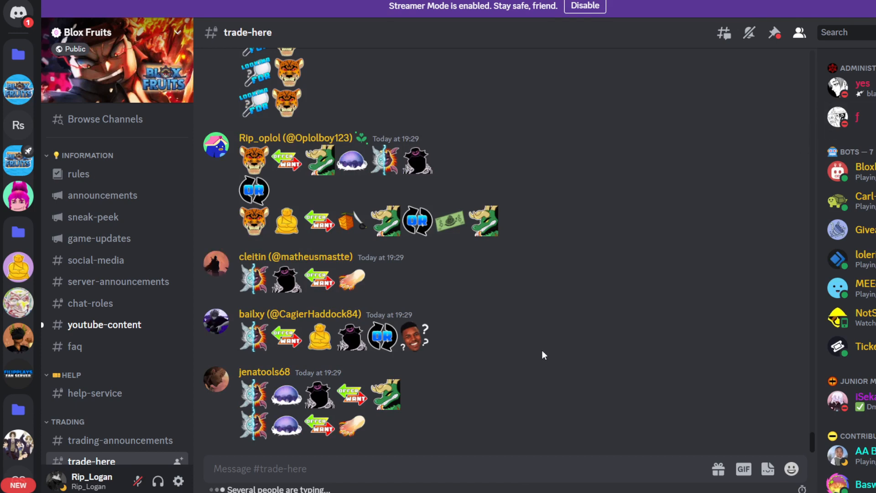
scroll("down", 3)
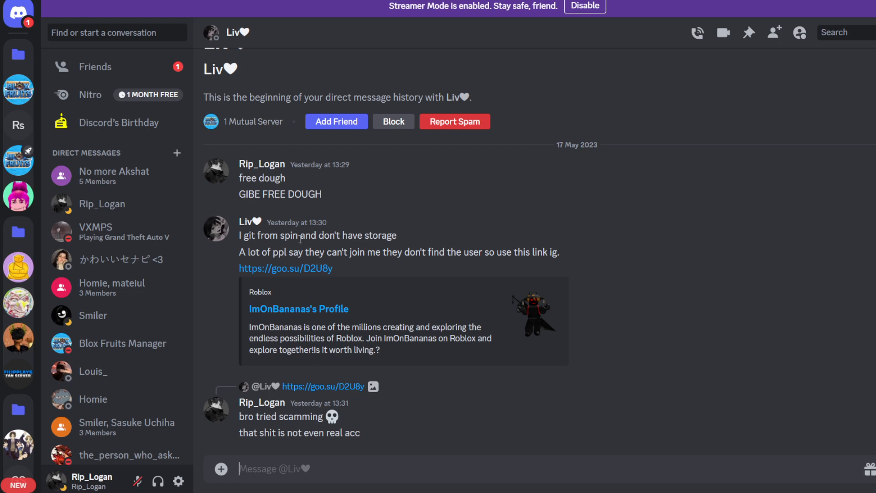
double_click(285, 268)
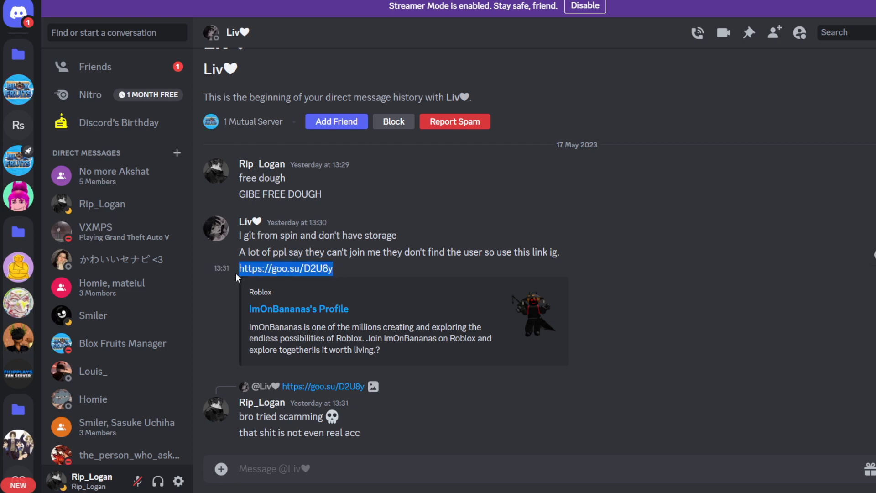
type("https://goo.su/D2U8y")
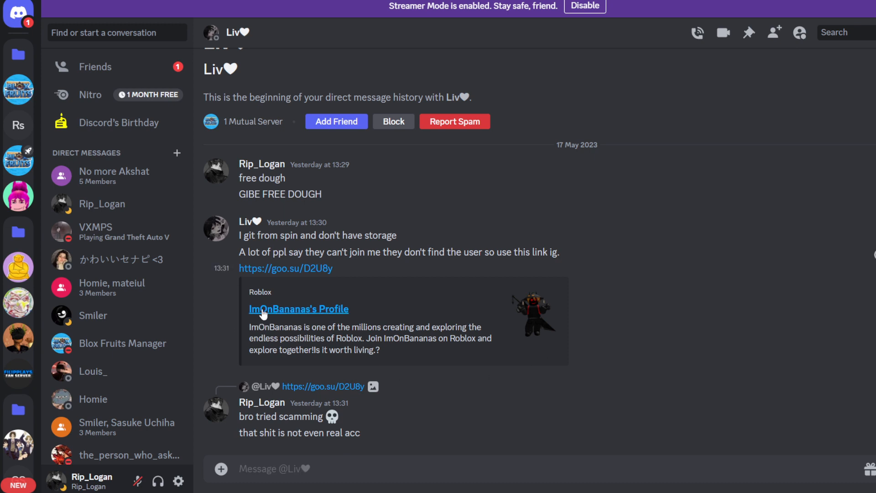
mouse_move(316, 319)
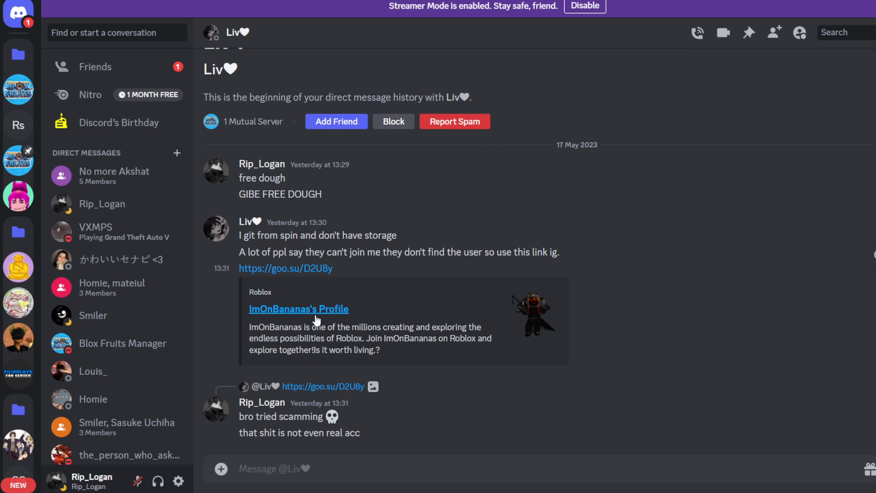